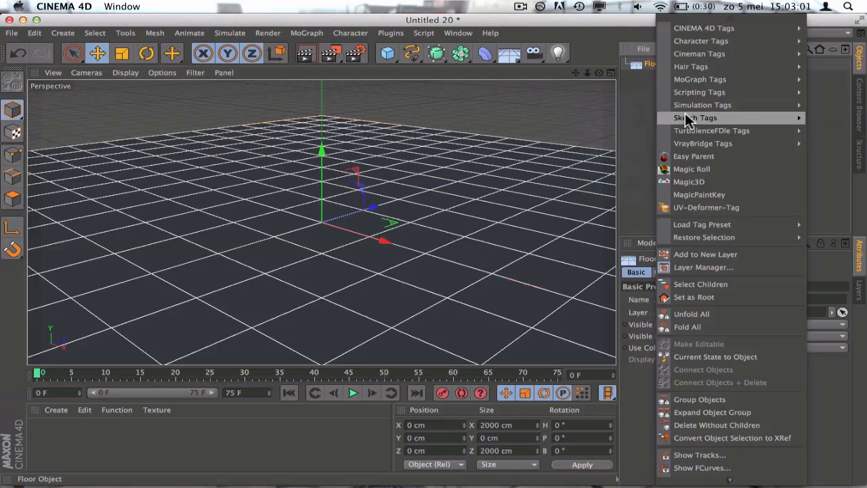
mouse_move(702, 104)
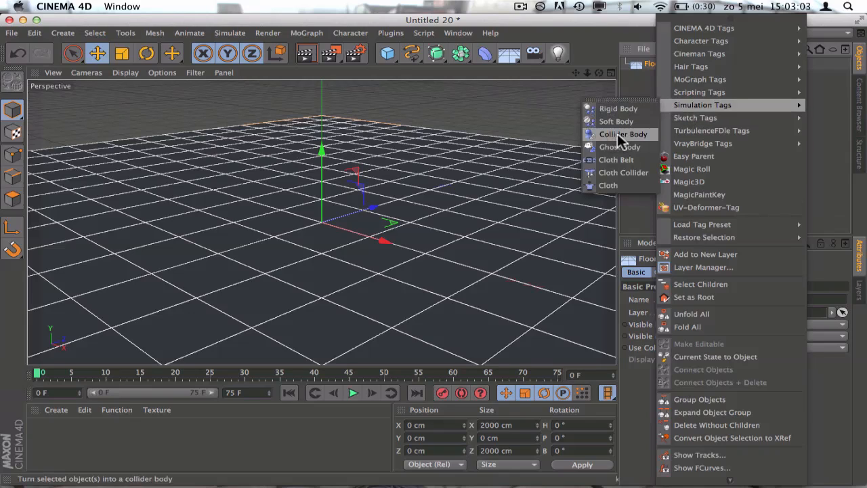
mouse_move(617, 140)
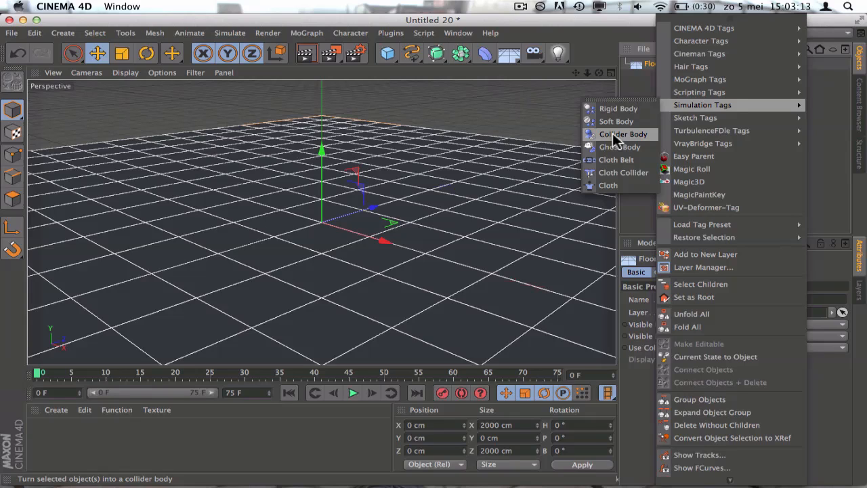
Step: Add a Collider Body simulation tag to the Floor object
click(621, 134)
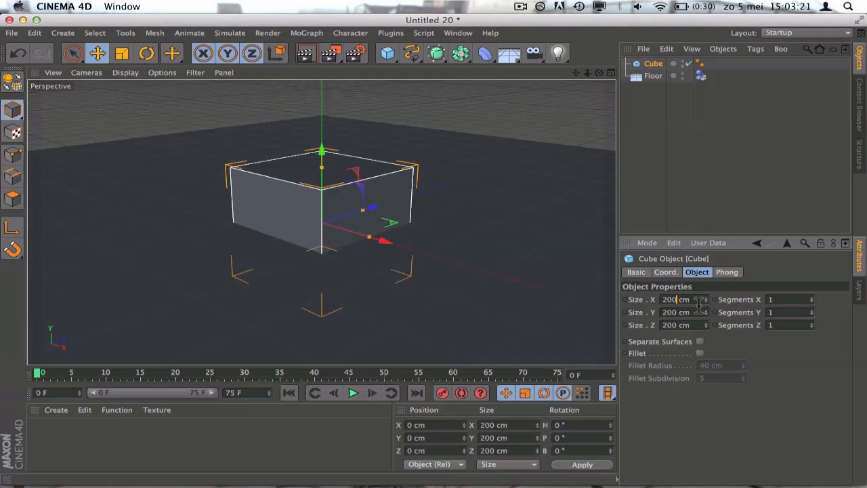
Step: Set the cube's Size X and Y to 20 cm and Size Z to 60 cm
text(20)
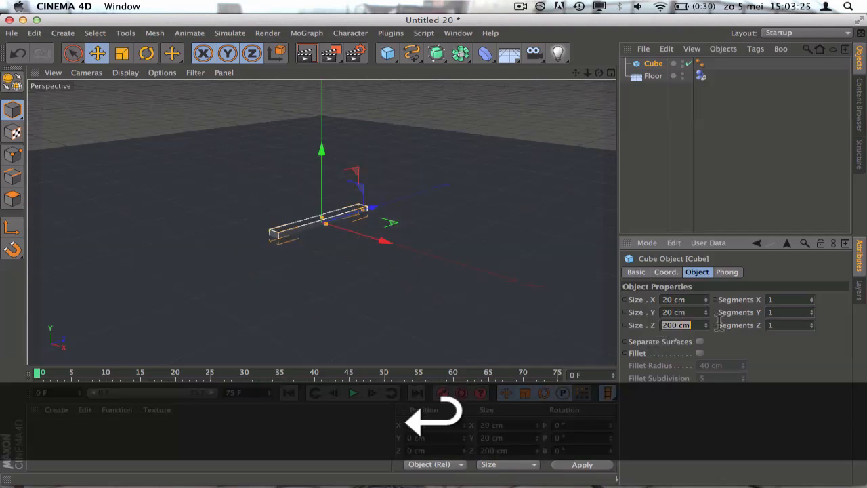
text(60)
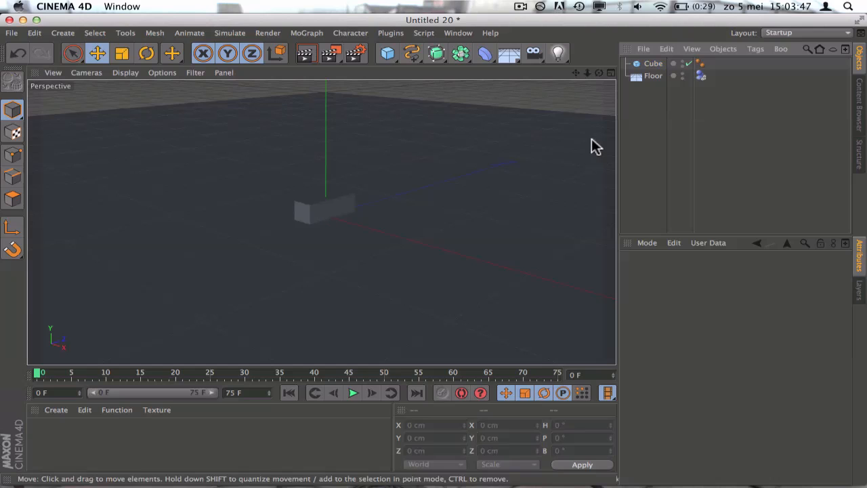
Step: Rename the Cube object to 'brick' in the Object Manager
click(652, 63)
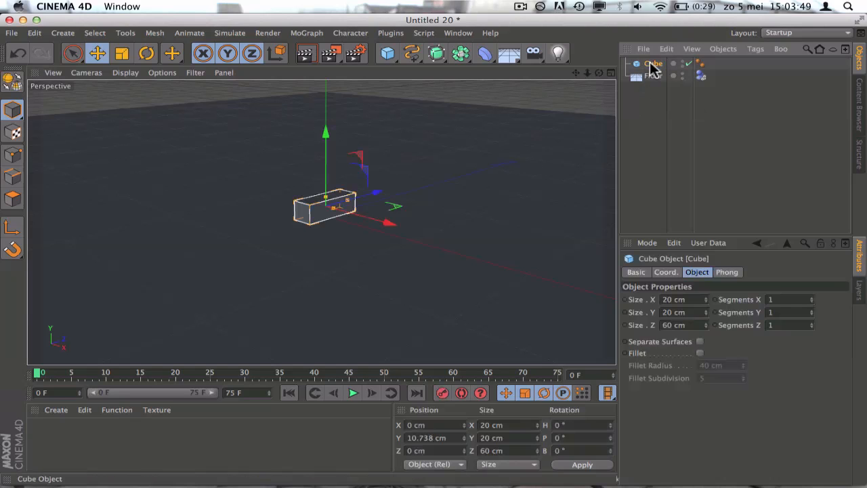
double_click(651, 63)
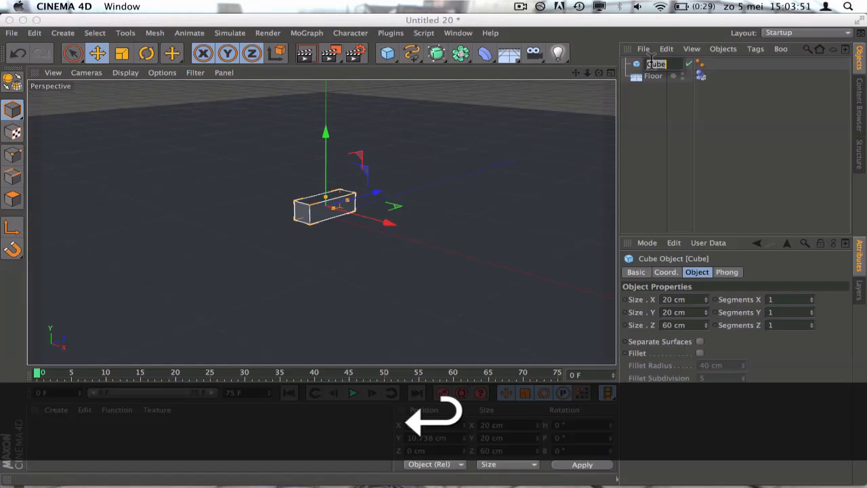
text(brick)
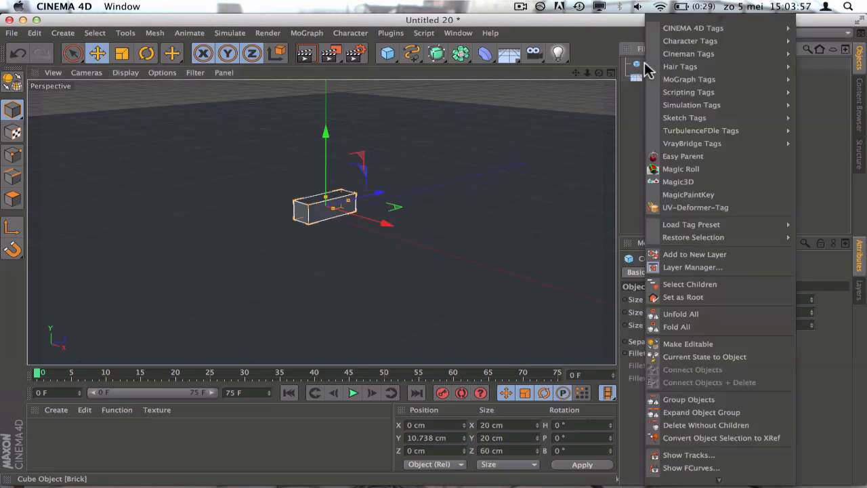
mouse_move(691, 105)
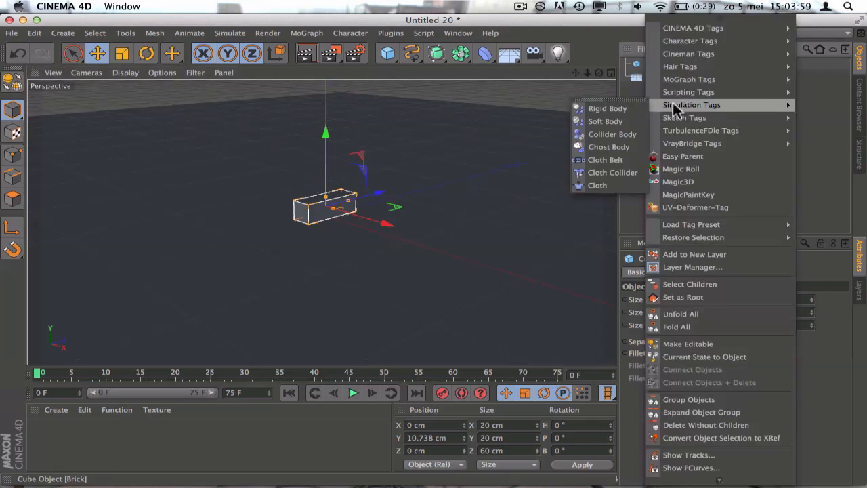
mouse_move(607, 108)
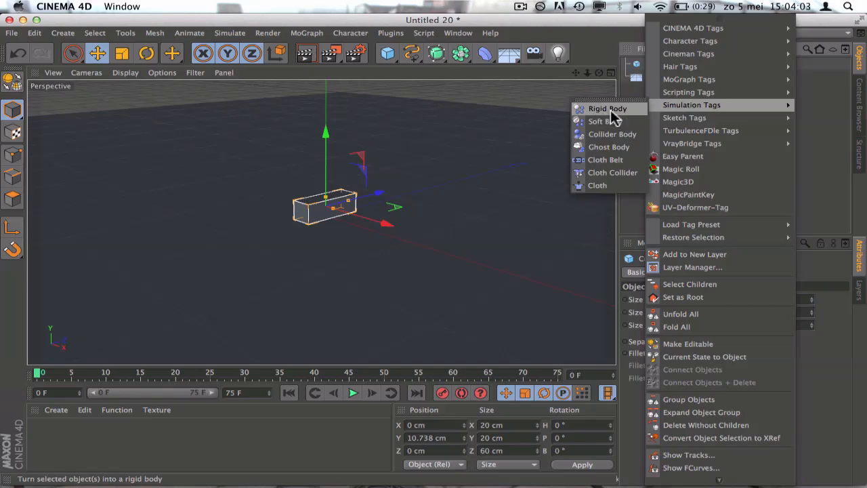
mouse_move(513, 110)
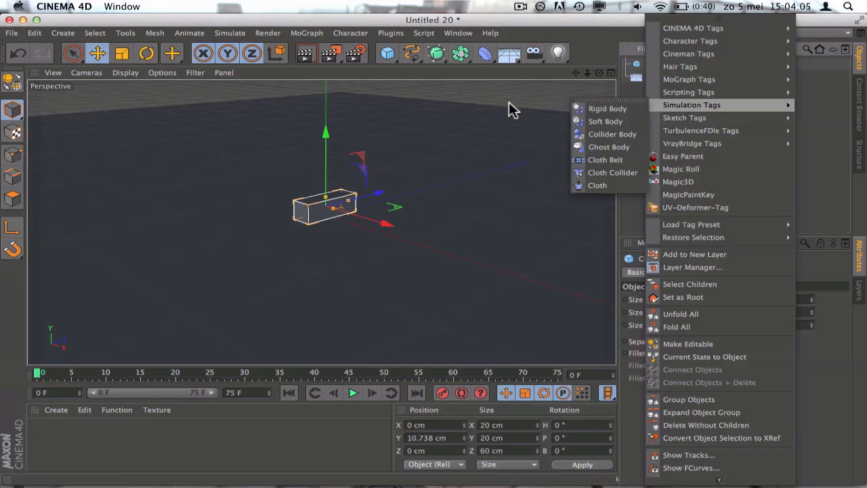
Step: Add a Rigid Body tag to Brick and review its Dynamics settings
click(607, 108)
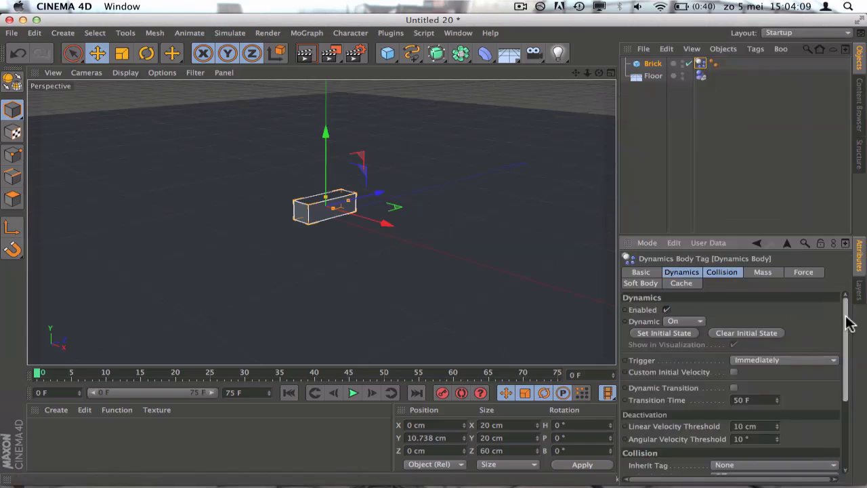
scroll(down, 3)
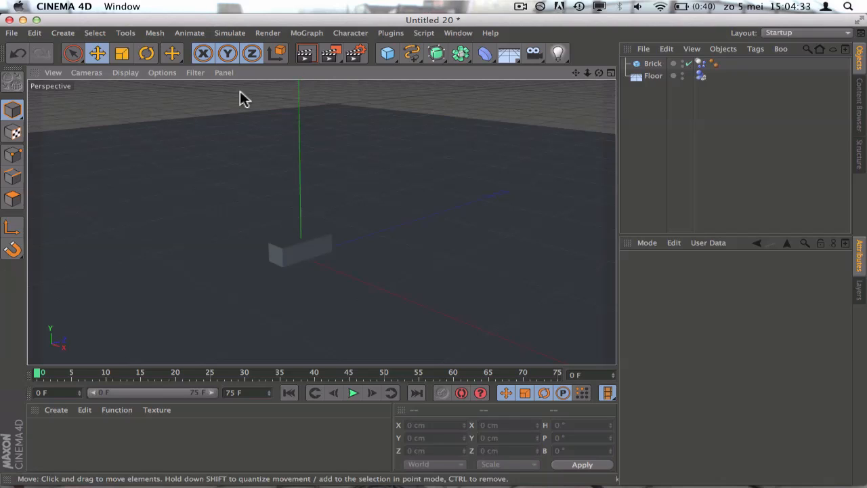
mouse_move(305, 54)
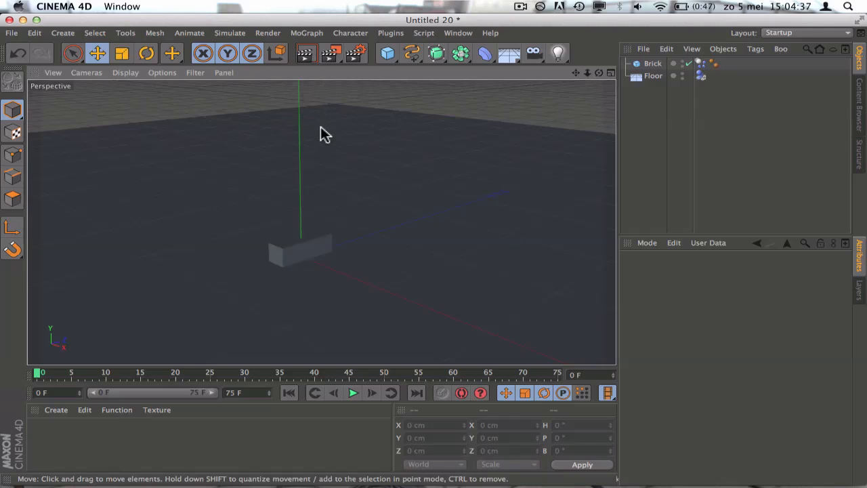
mouse_move(312, 40)
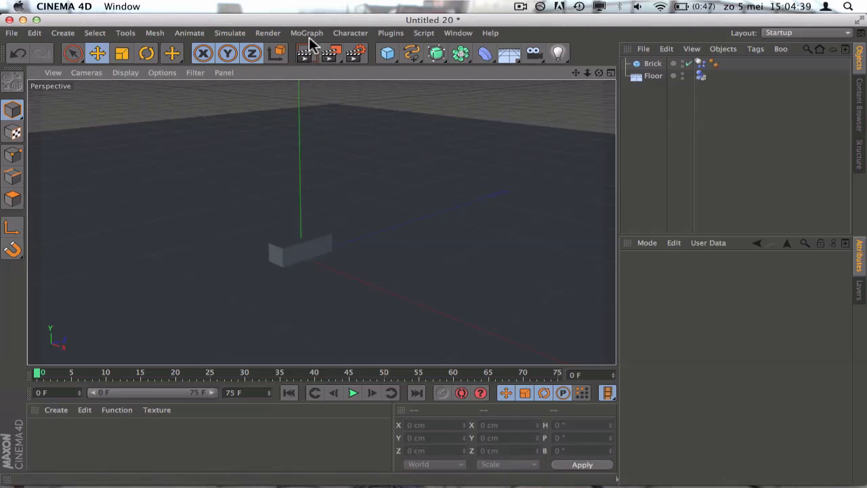
Step: Add a MoGraph Cloner containing Brick and set it to a linear row
click(307, 33)
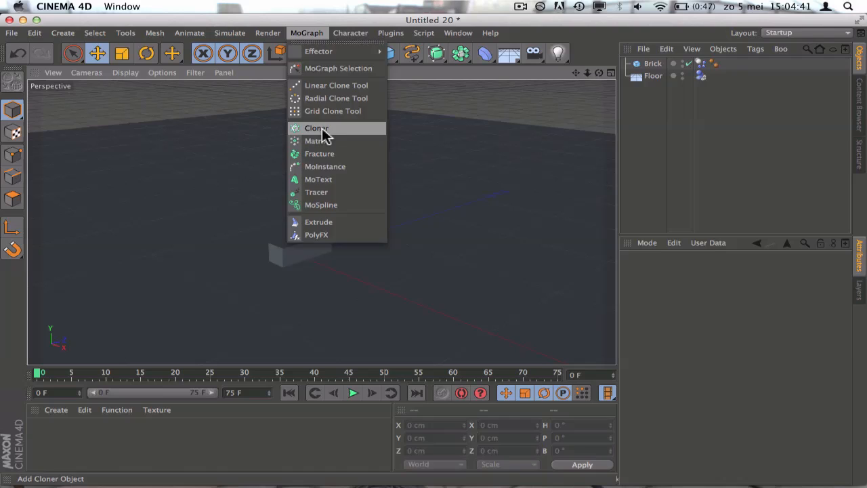
click(316, 128)
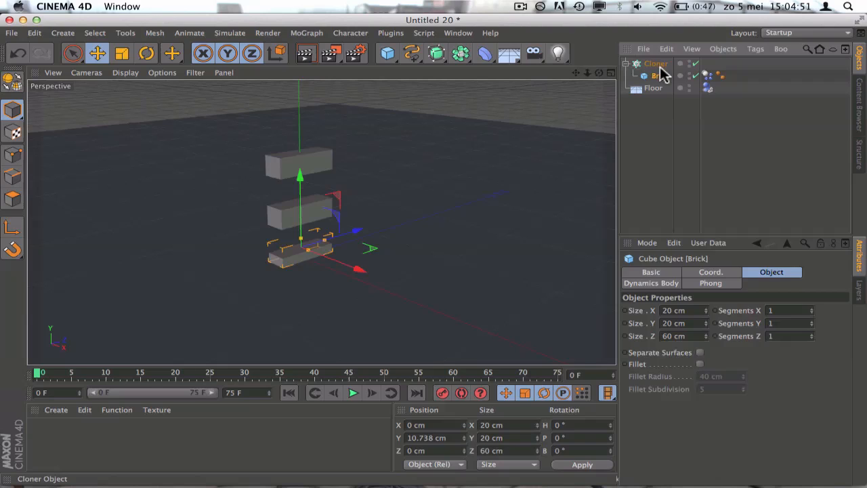
click(655, 63)
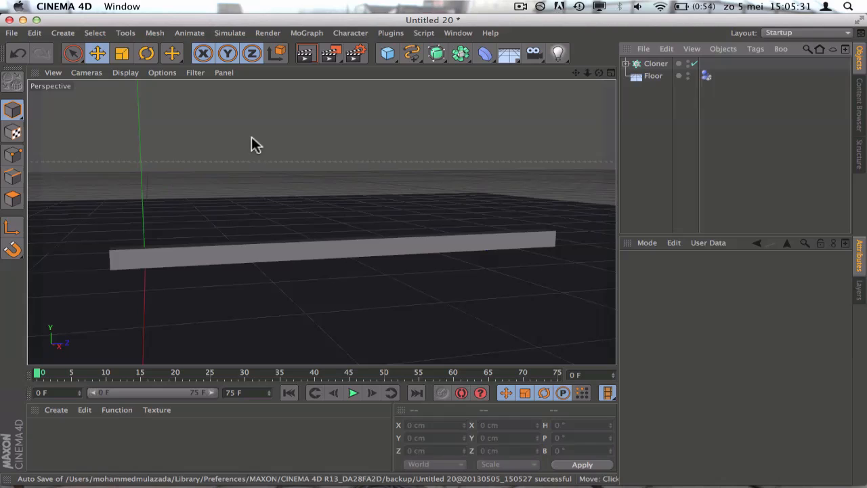
mouse_move(679, 42)
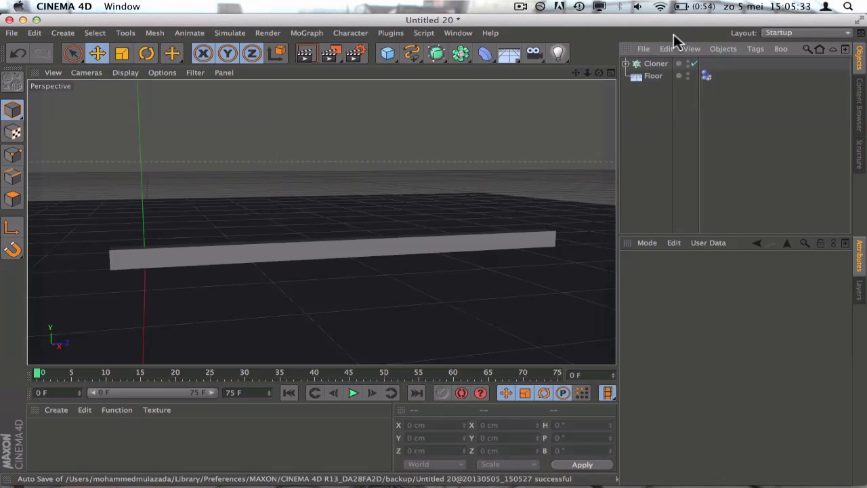
Step: Make the Cloner editable and check that it holds Brick 0 through Brick 7
click(654, 63)
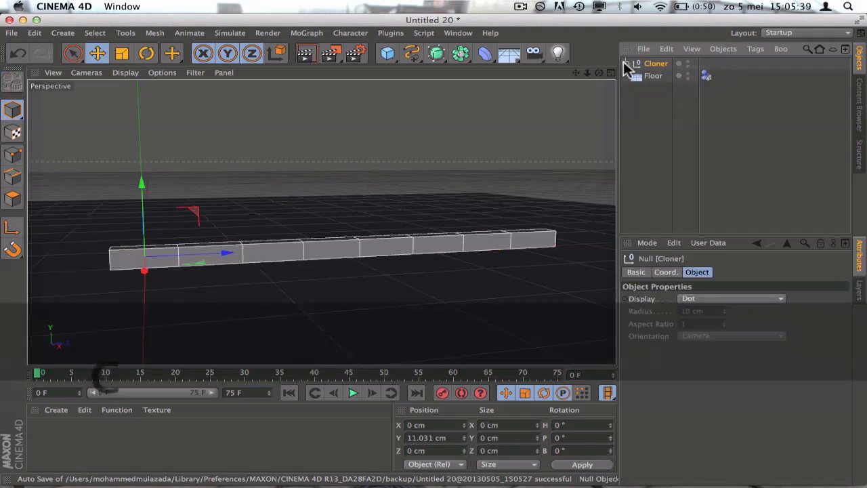
click(626, 63)
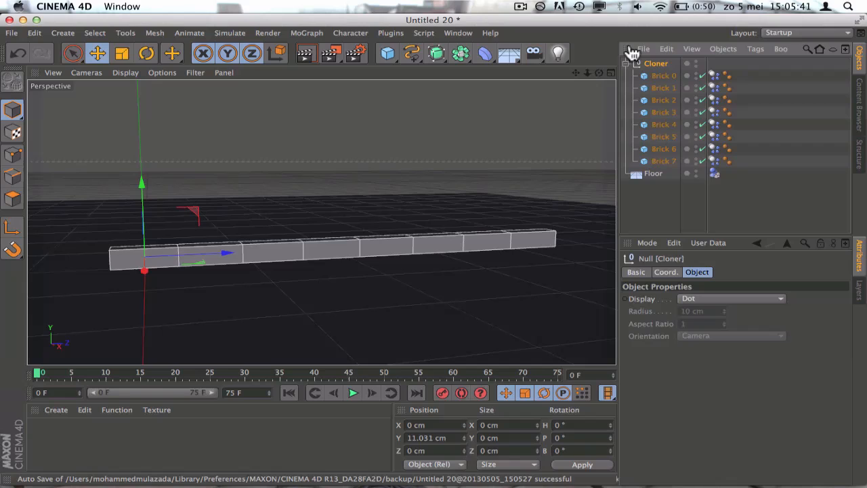
click(627, 63)
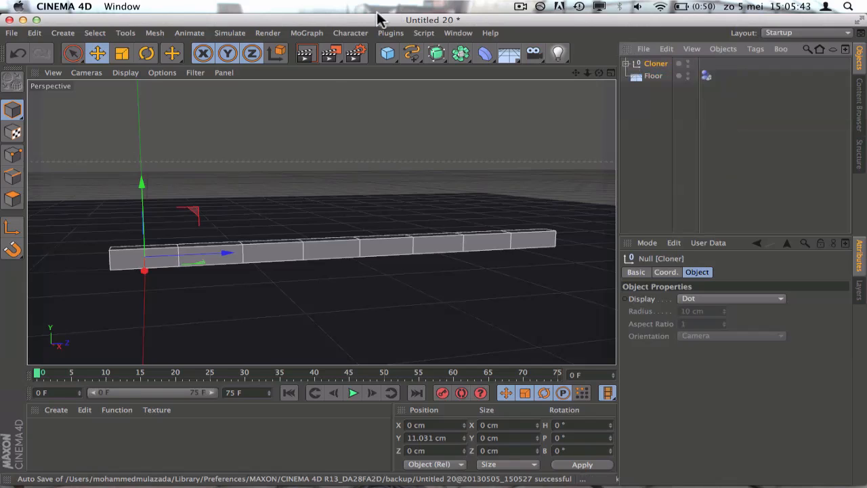
mouse_move(306, 38)
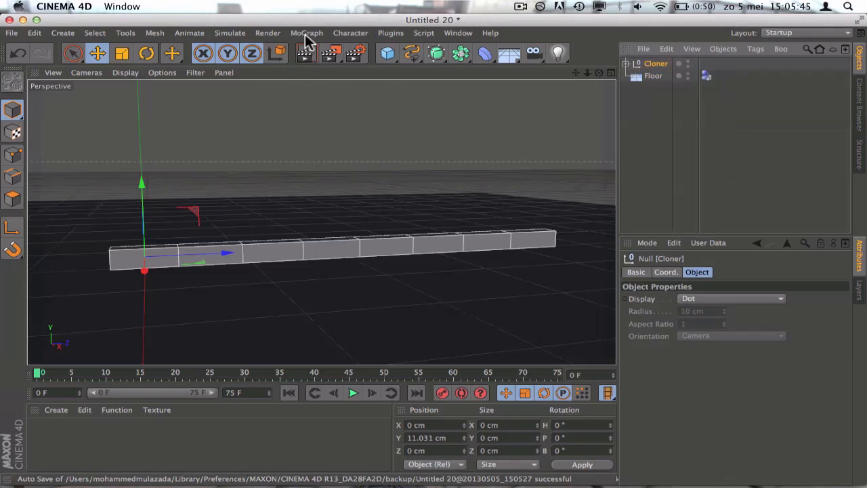
Step: Add an outer Cloner in Linear mode with P.Y 20 cm and Count 7
click(306, 32)
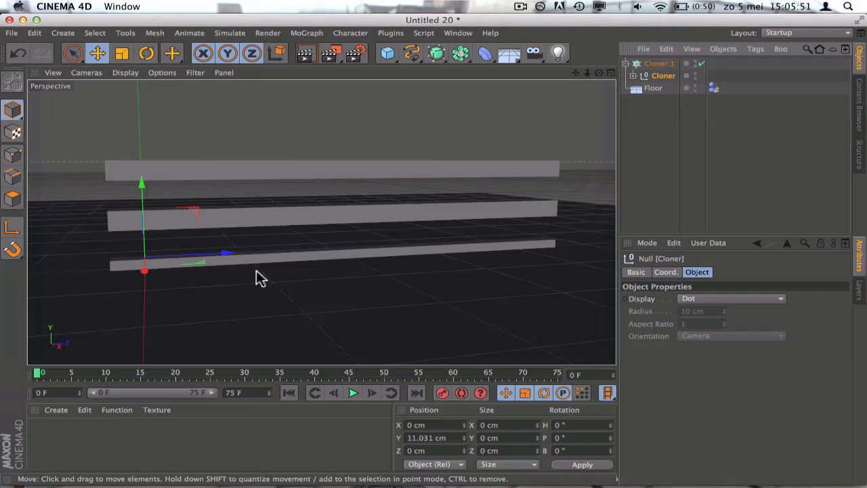
mouse_move(326, 173)
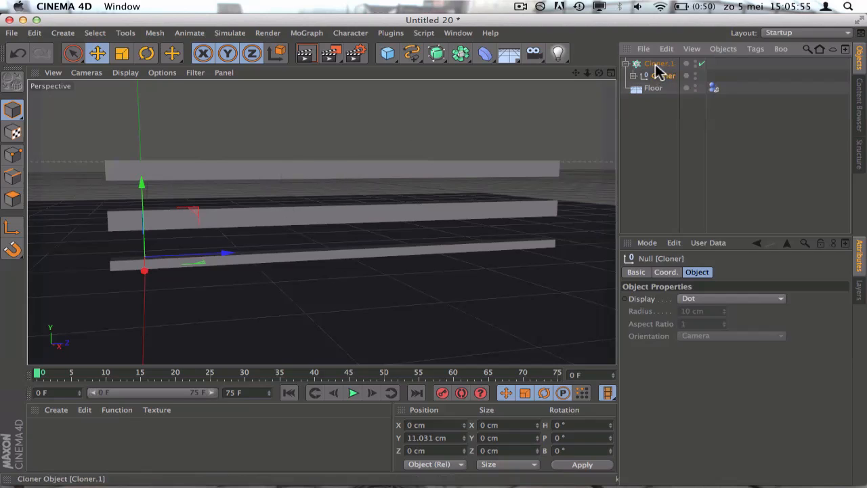
click(658, 63)
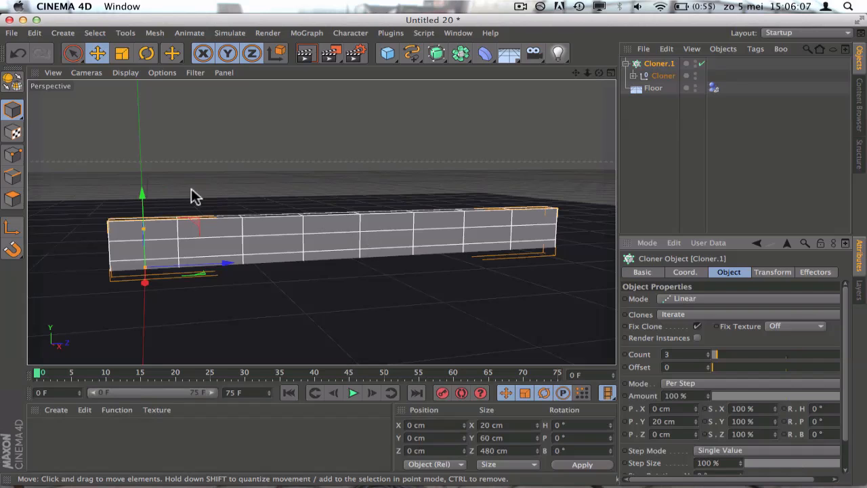
drag(142, 196, 143, 183)
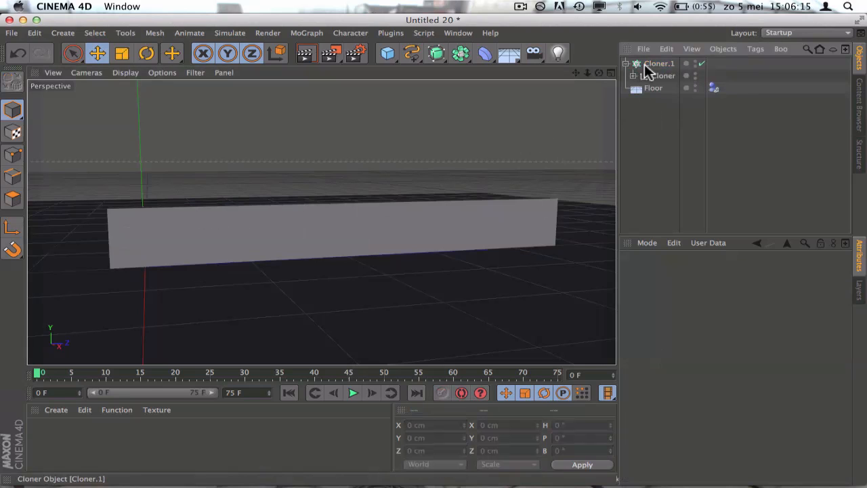
click(659, 63)
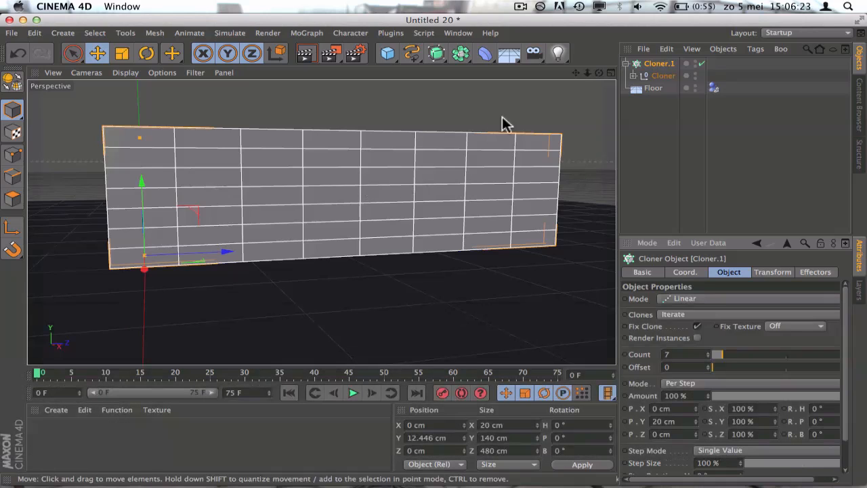
mouse_move(549, 161)
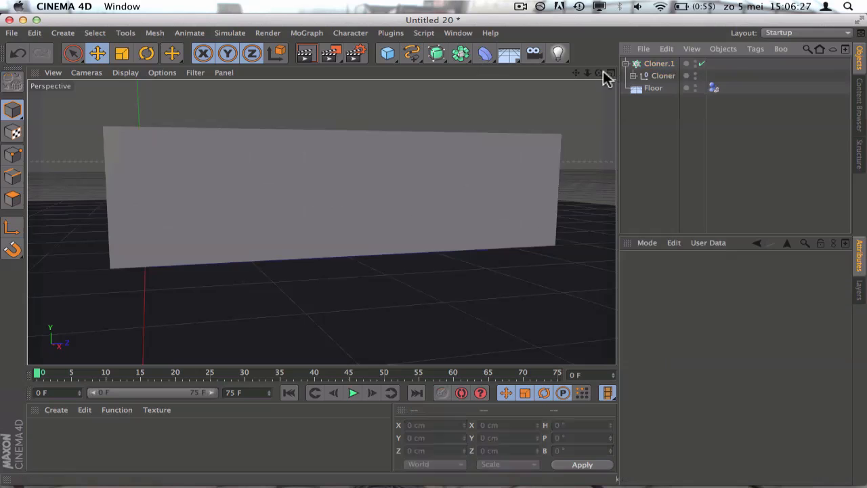
click(659, 63)
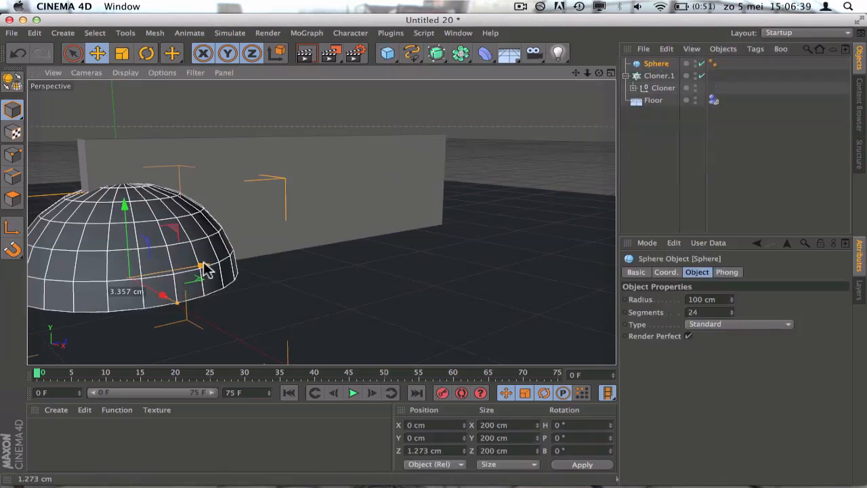
Step: Scale the sphere to about 81 cm and move it in front of the wall
drag(203, 266, 444, 257)
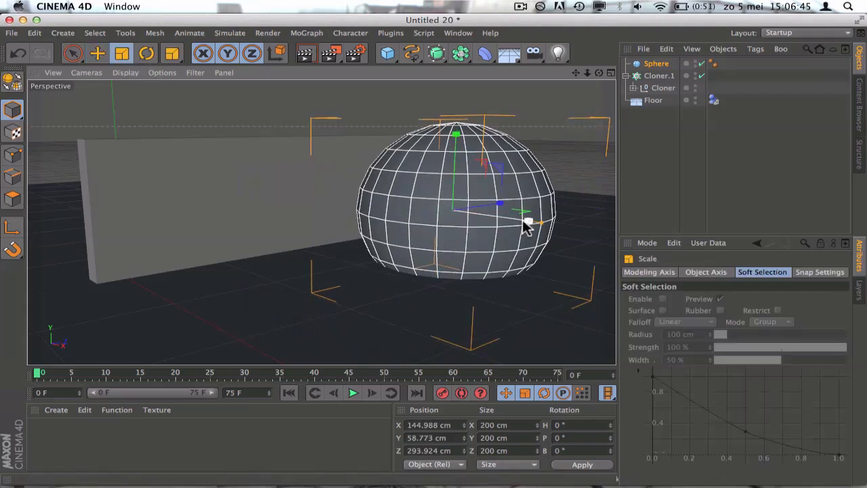
drag(529, 224, 474, 217)
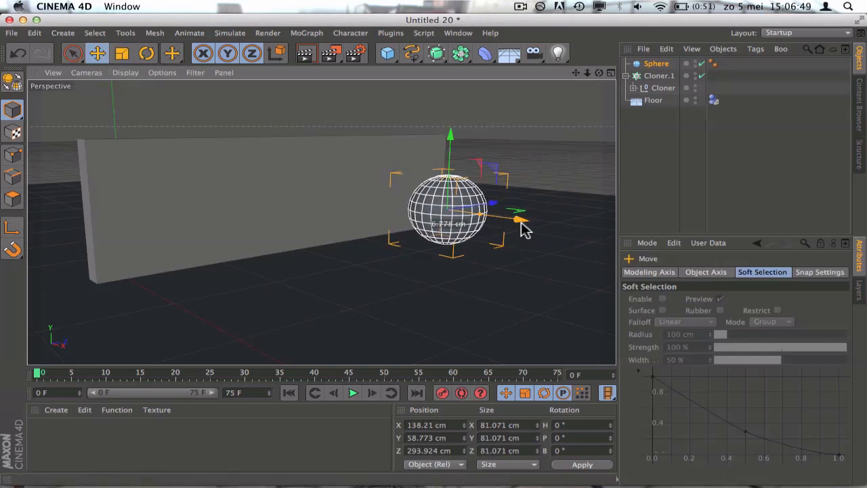
drag(517, 219, 494, 230)
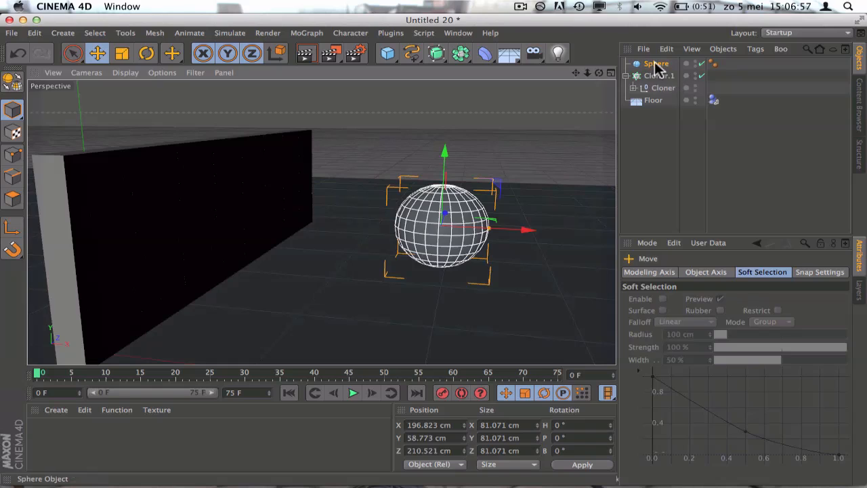
mouse_move(656, 63)
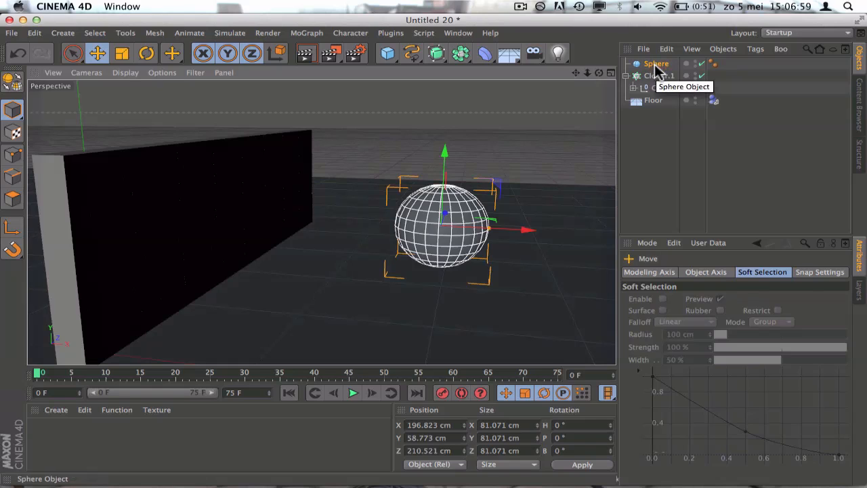
Step: Tag the sphere as a Rigid Body with custom initial velocity X of -1000 cm
right_click(656, 63)
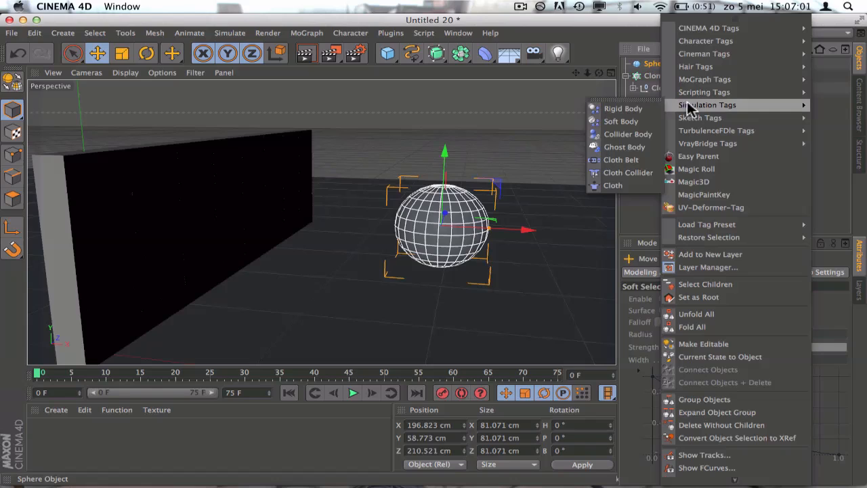
mouse_move(622, 108)
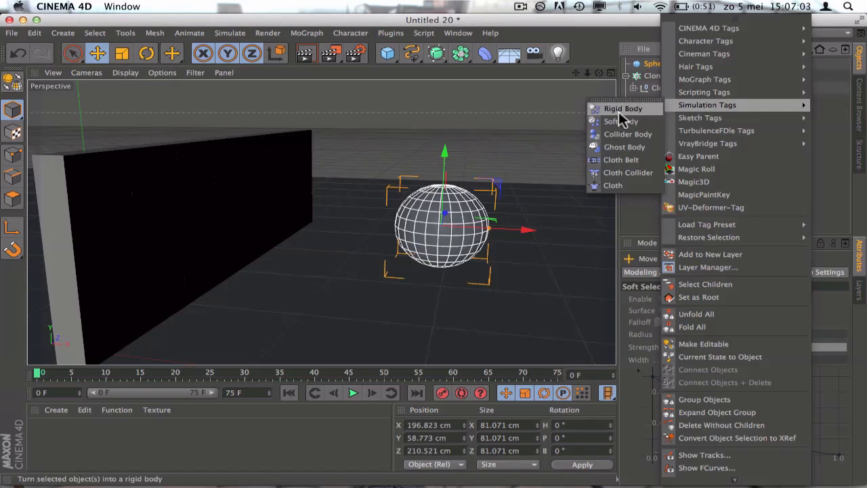
click(622, 108)
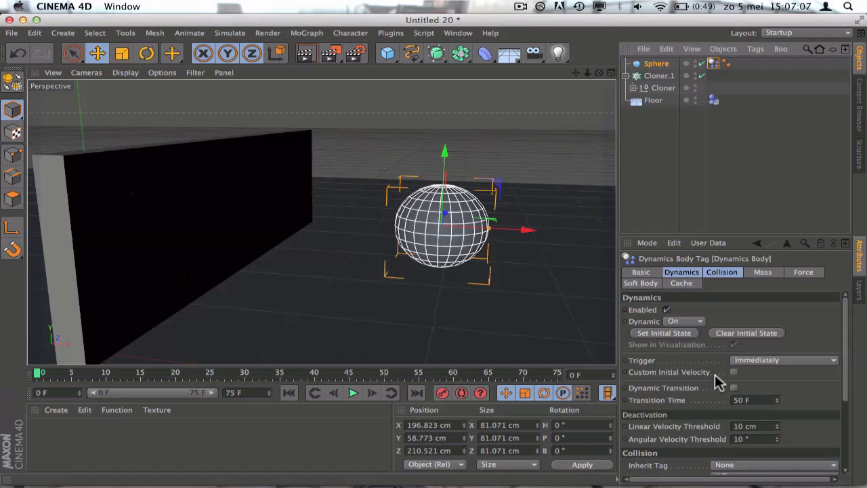
click(734, 372)
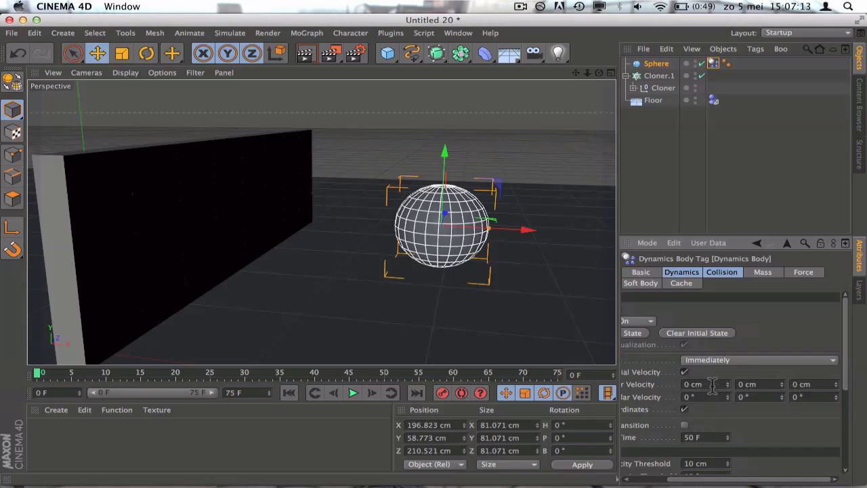
text(-100)
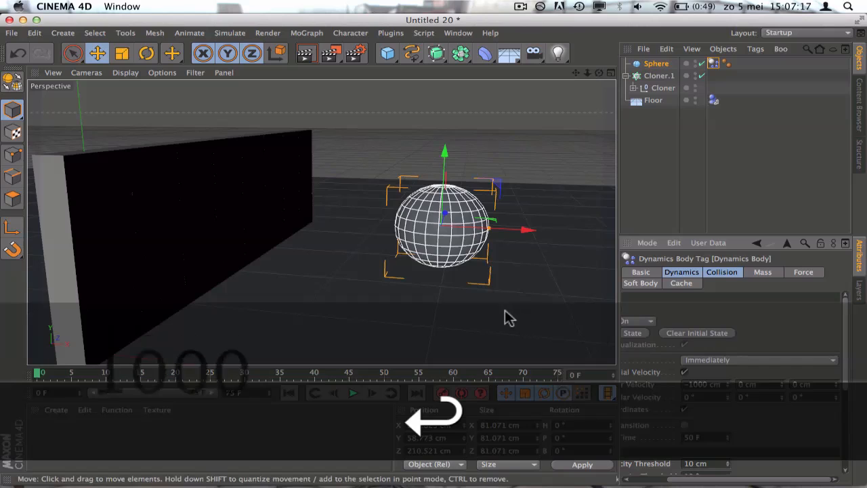
click(352, 393)
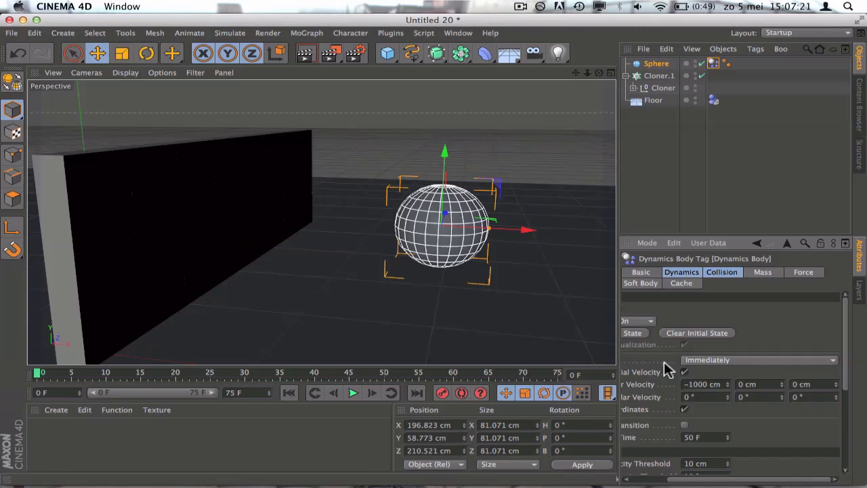
mouse_move(598, 81)
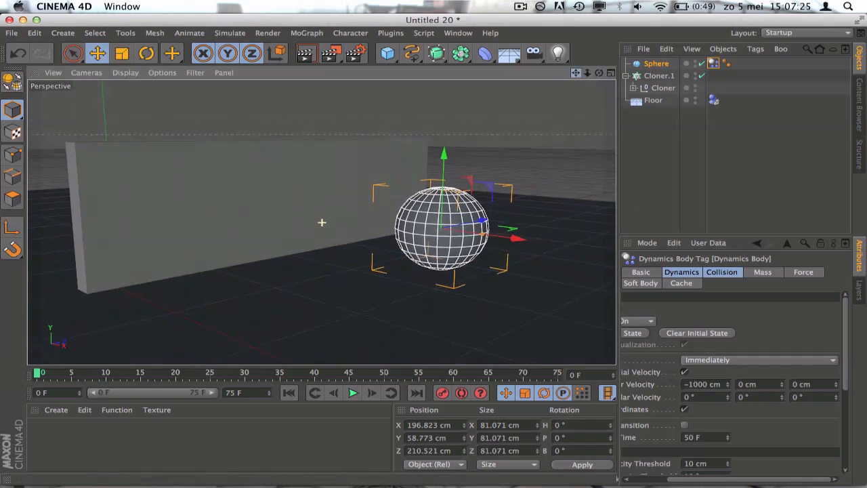
Step: Preview the simulation, then replay it with Linear Velocity X at -2000 cm
click(352, 392)
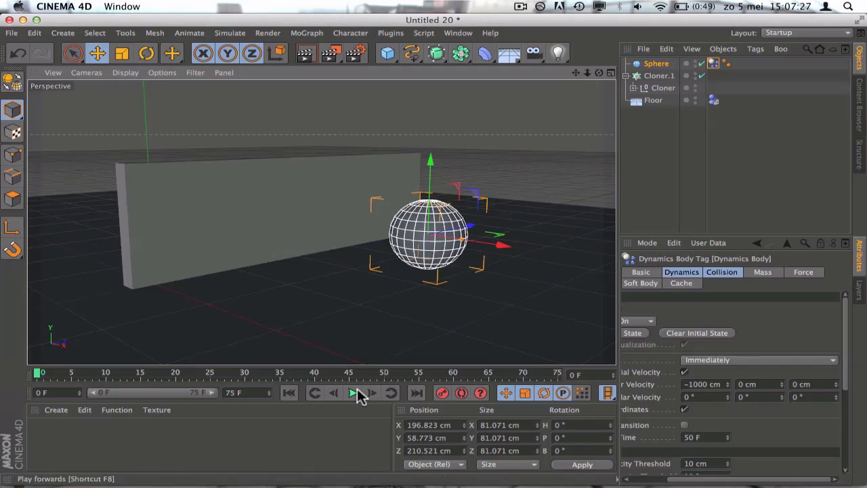
click(352, 392)
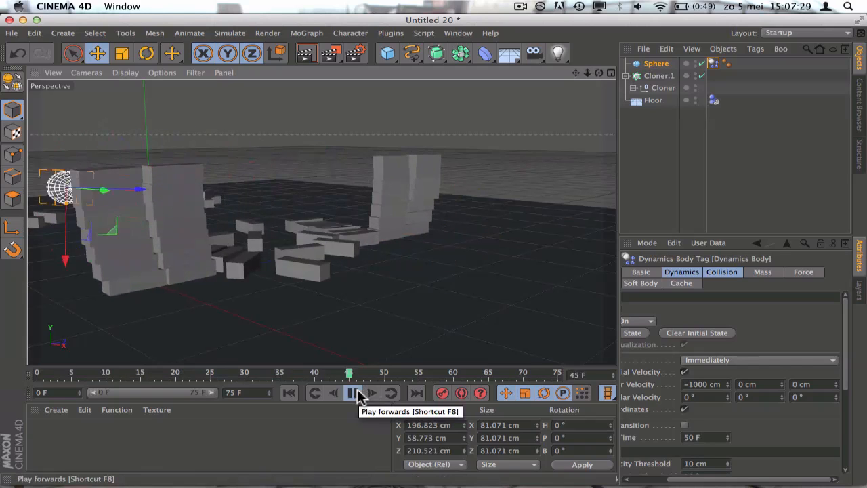
click(350, 393)
text(-2000)
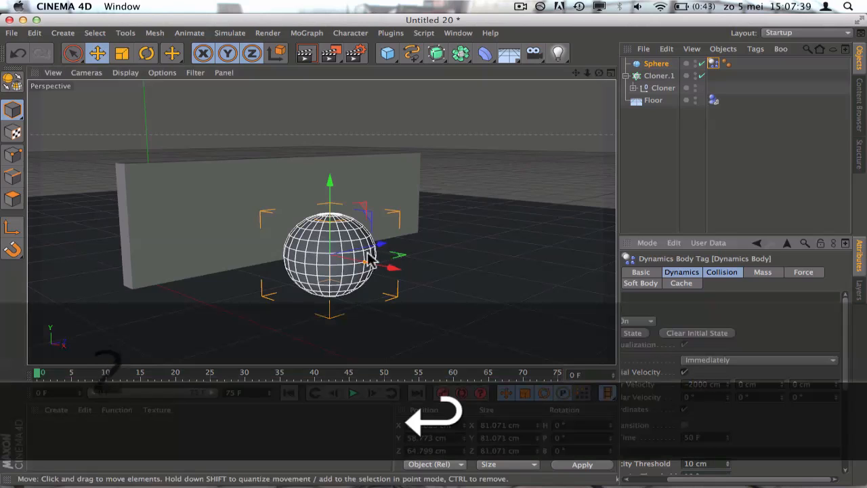
click(352, 393)
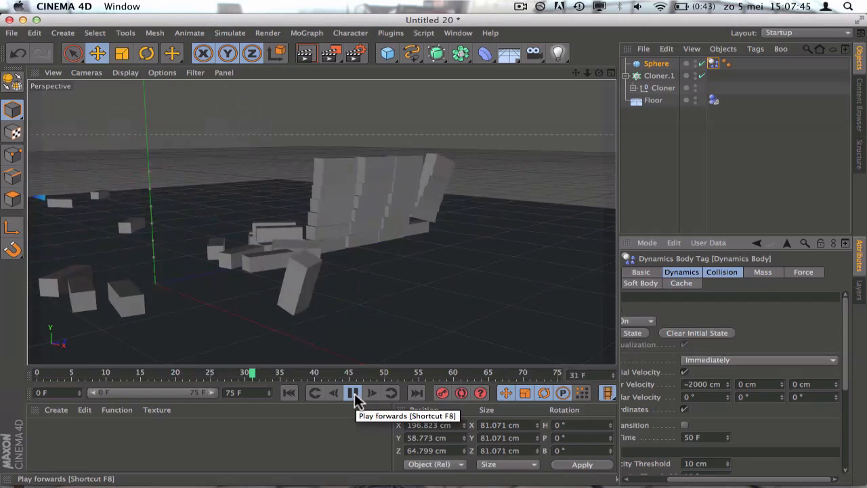
click(352, 393)
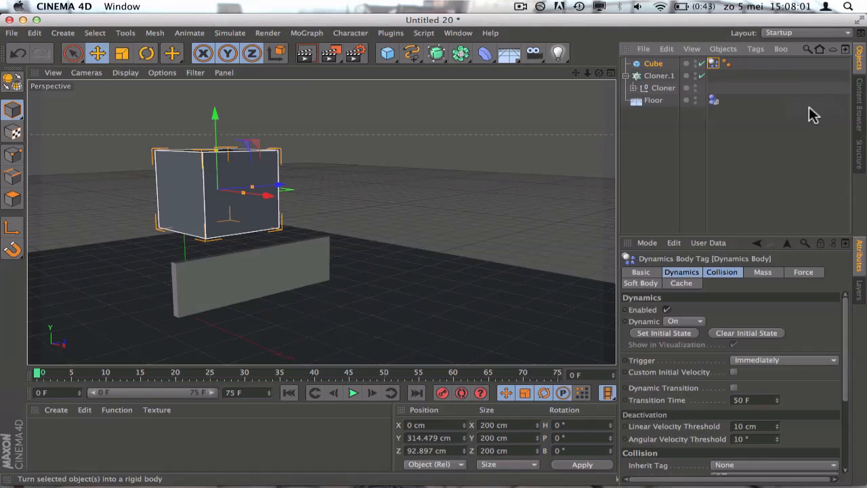
Step: Play, pause, and resume the simulation of the 200 cm cube scattering the bricks
click(352, 393)
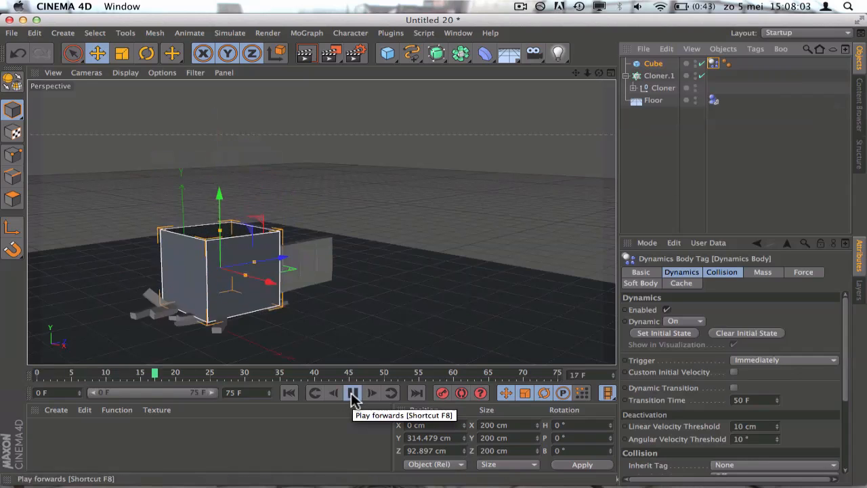
click(351, 393)
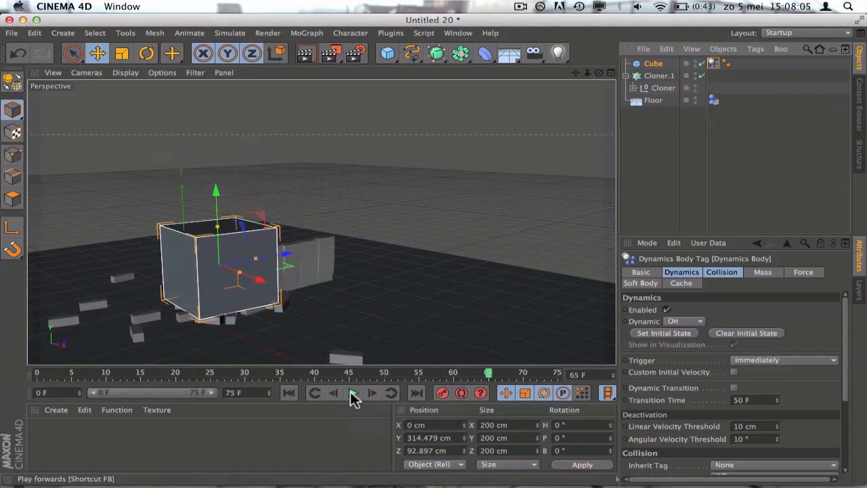
click(352, 393)
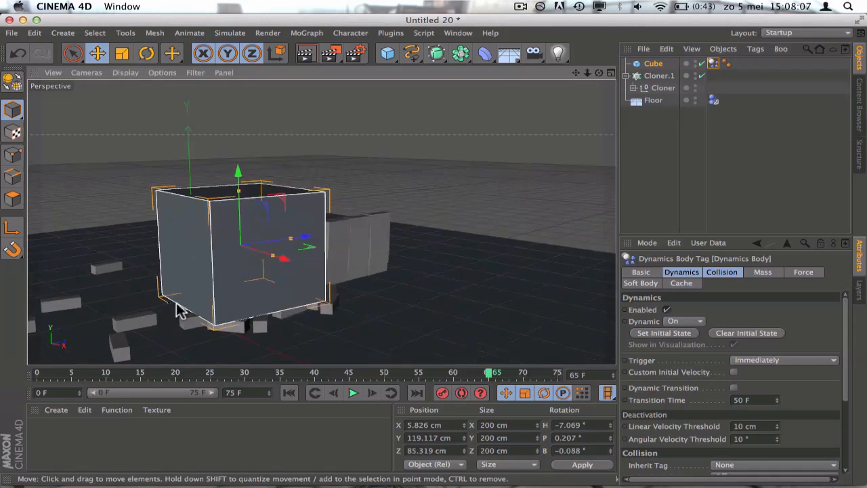